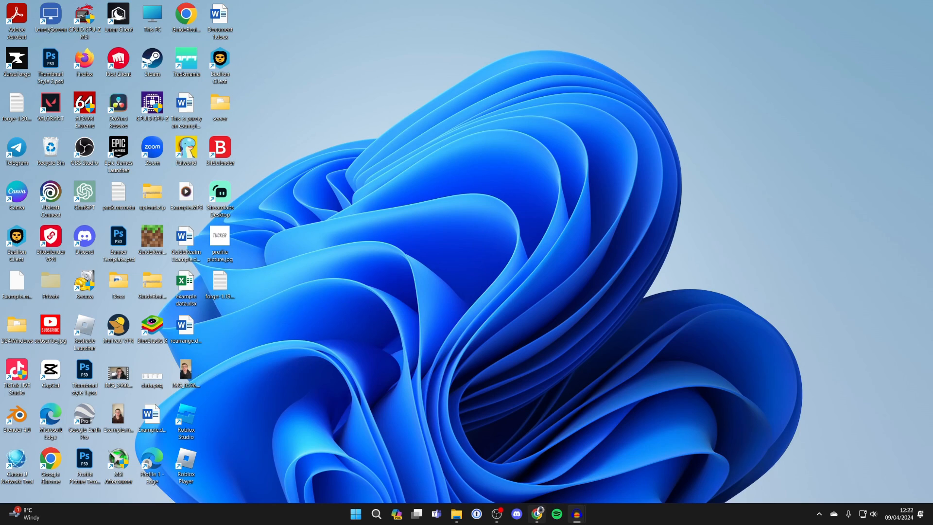
Step: Open Chrome and browse the Apex Hosting Minecraft server hosting page
click(536, 514)
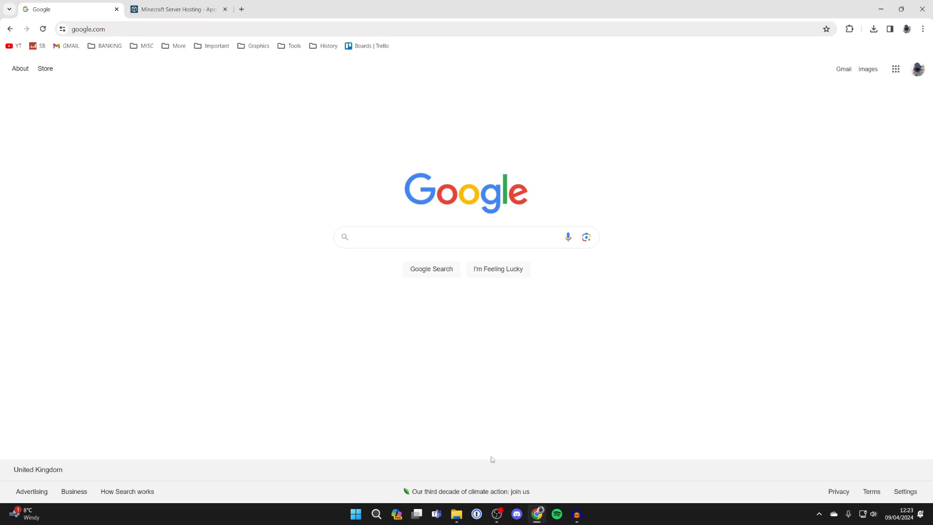
click(178, 9)
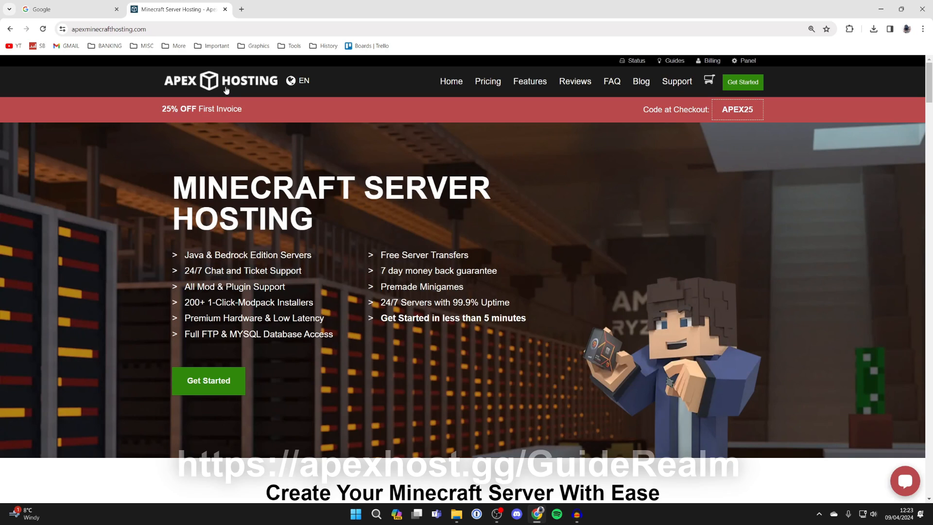
mouse_move(276, 189)
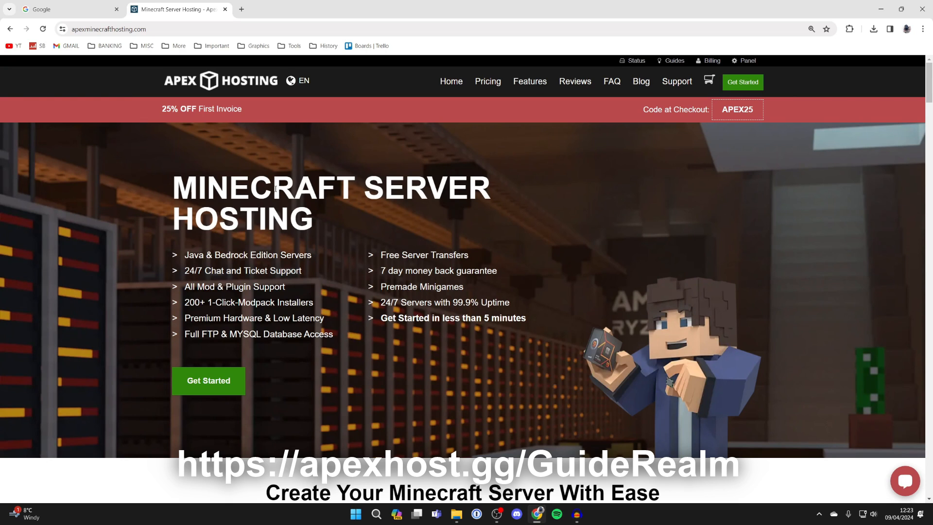
scroll(down, 3)
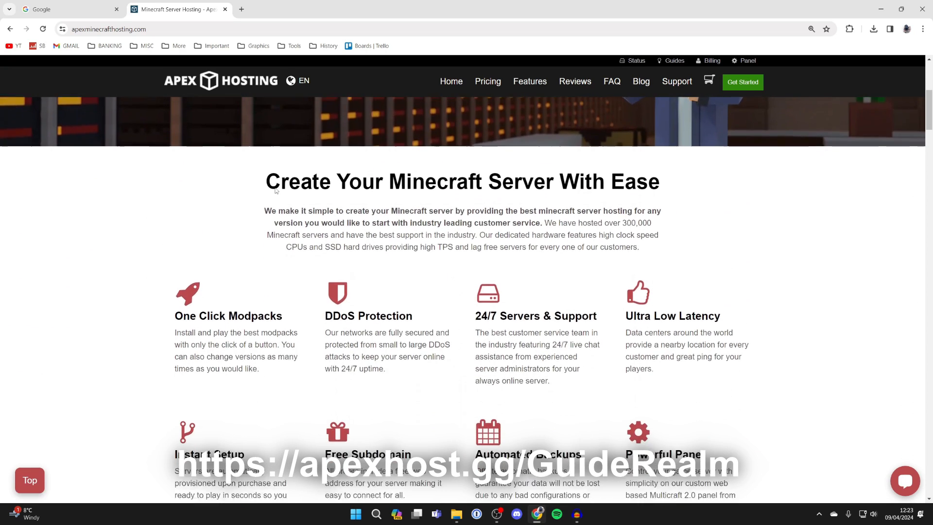
scroll(down, 3)
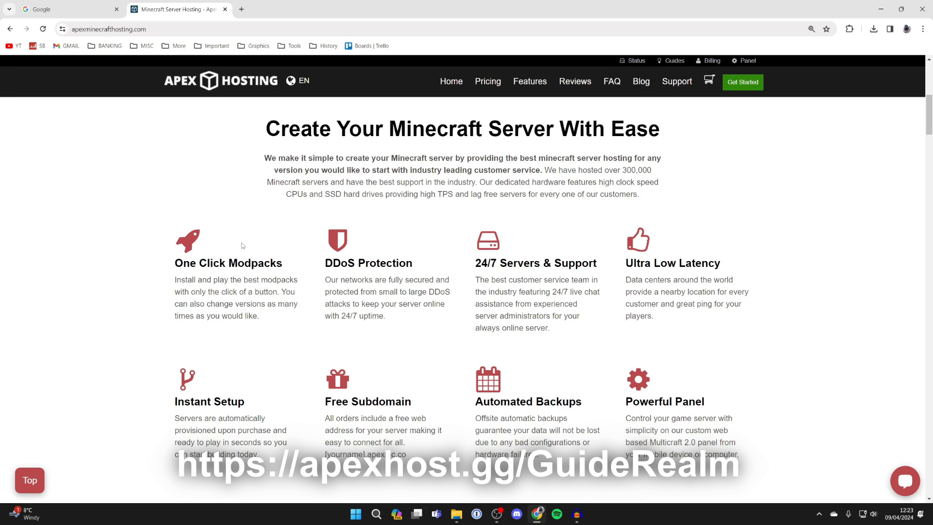
mouse_move(367, 277)
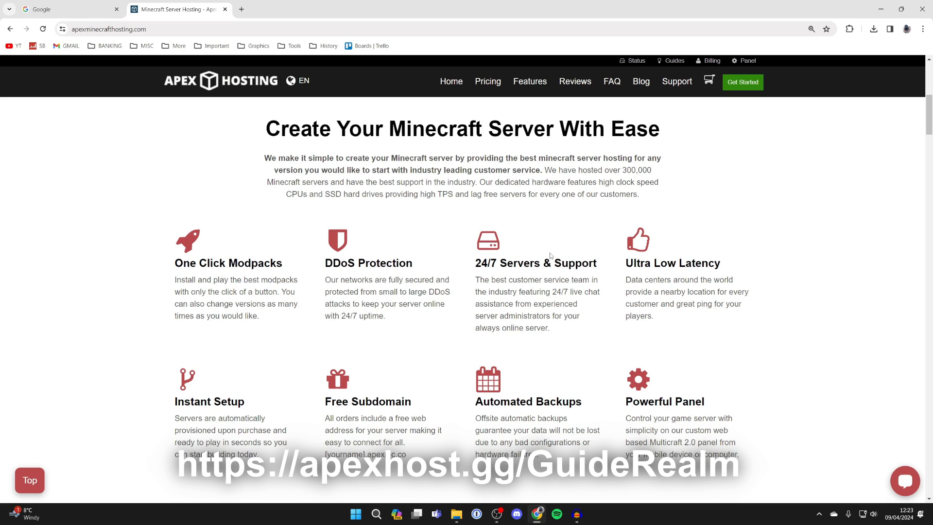
mouse_move(532, 267)
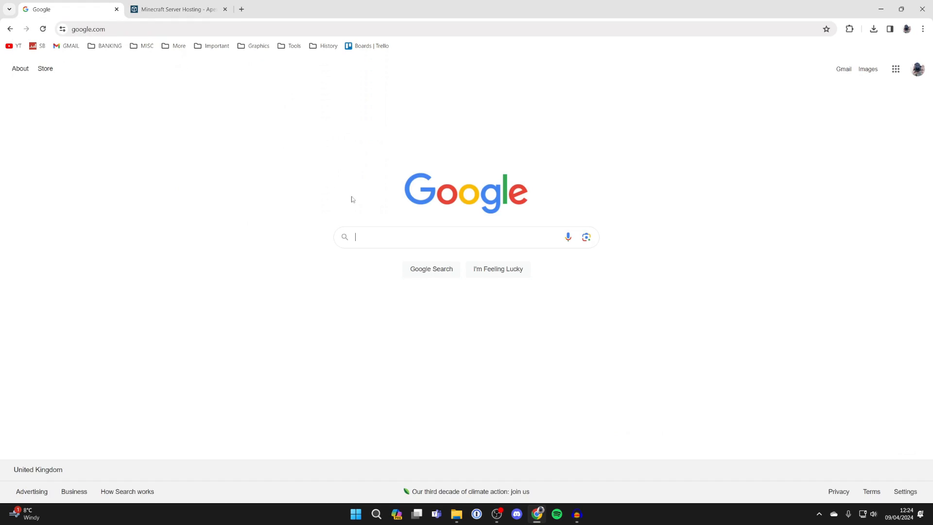
mouse_move(321, 187)
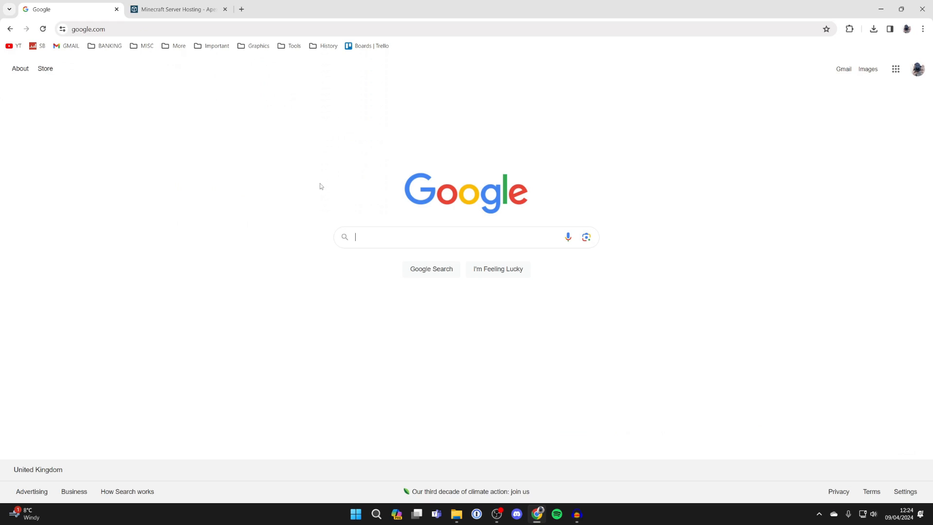
Step: Search Google for 'curseforge' and reach the CurseForge for Windows download page
text(curseforge)
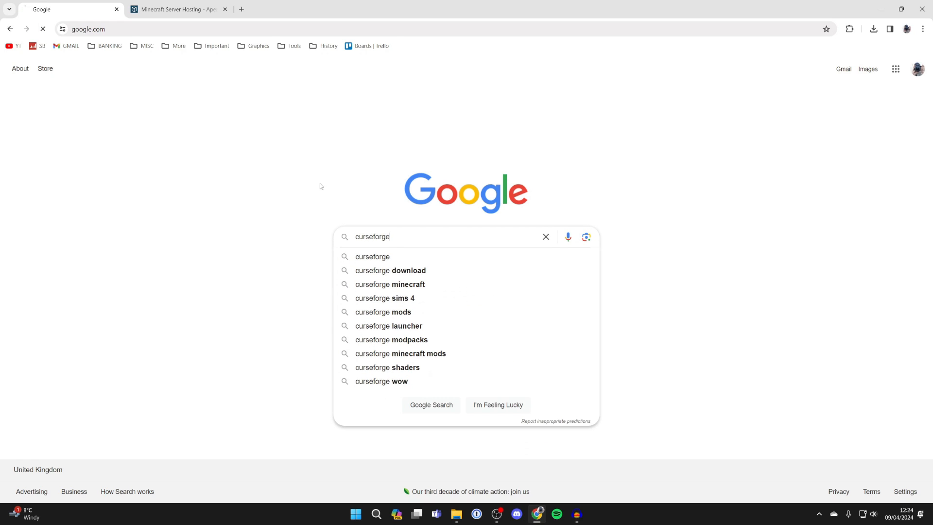
key(Enter)
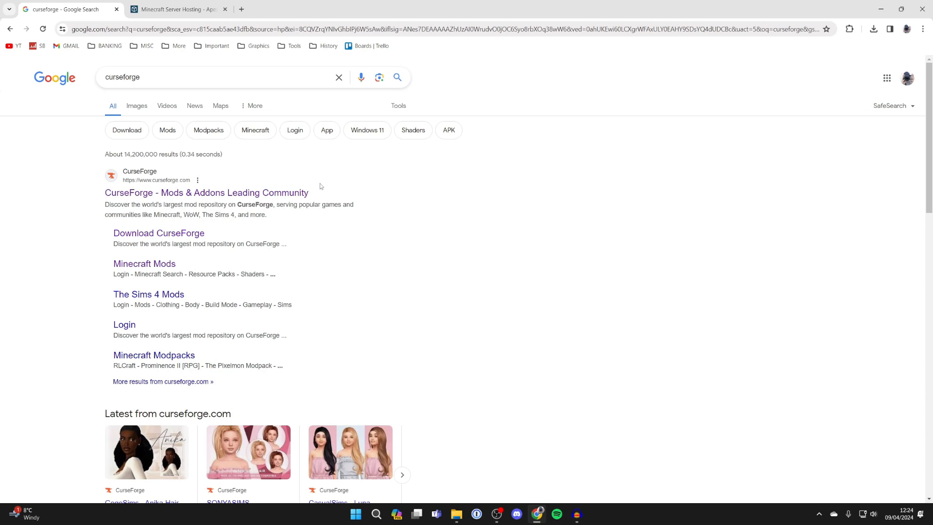
click(207, 193)
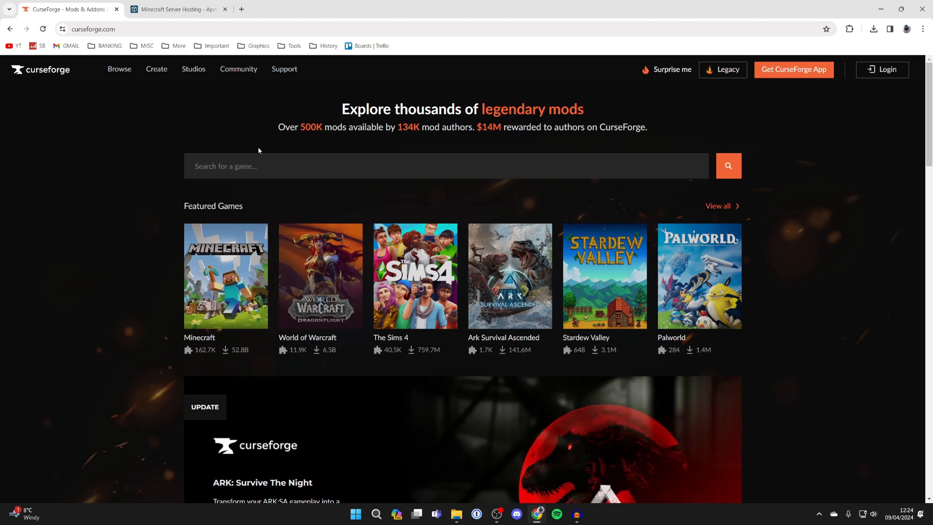
mouse_move(779, 106)
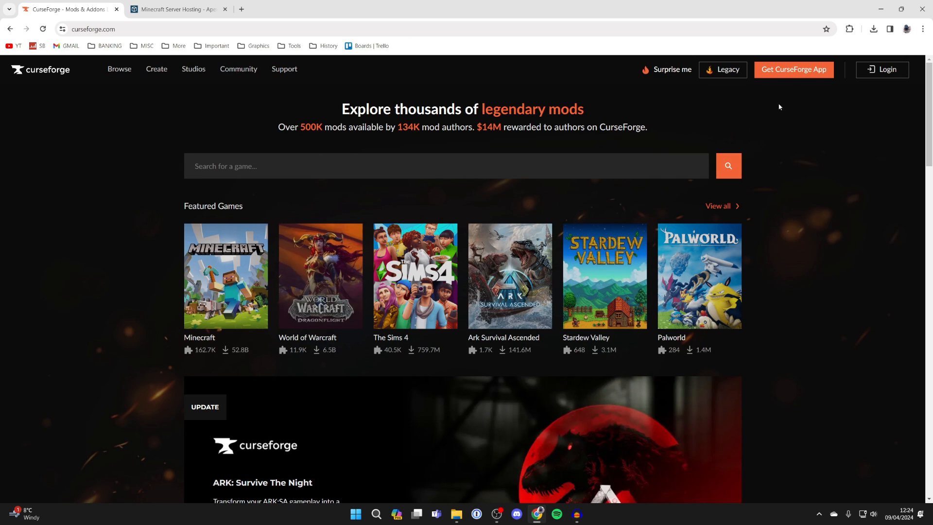
click(794, 70)
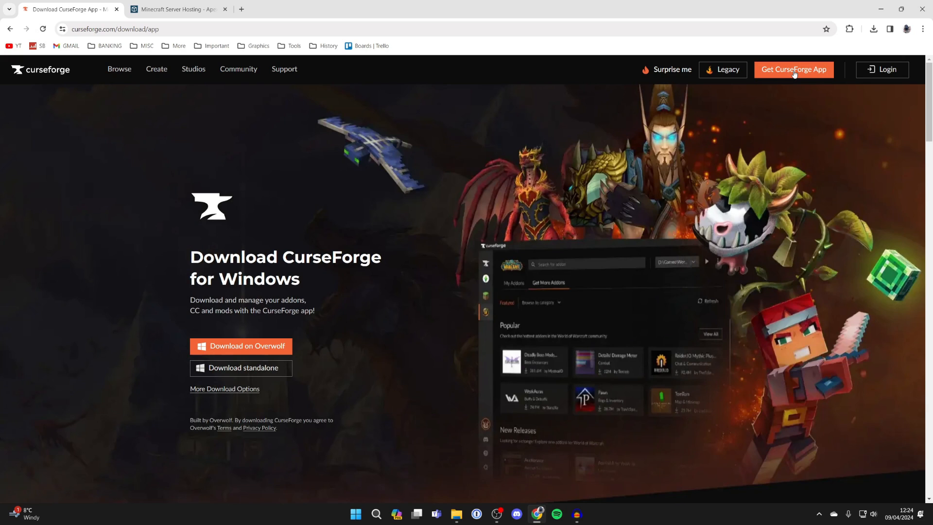
mouse_move(263, 343)
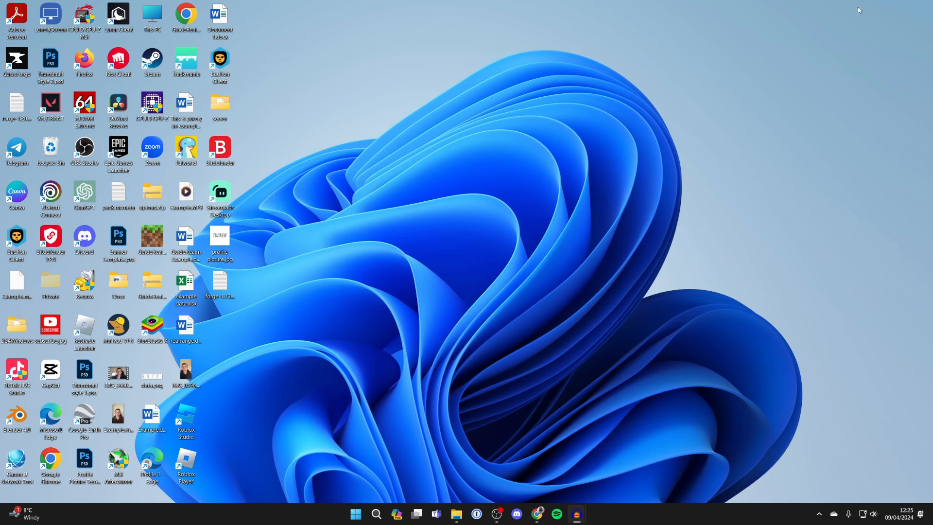
mouse_move(466, 443)
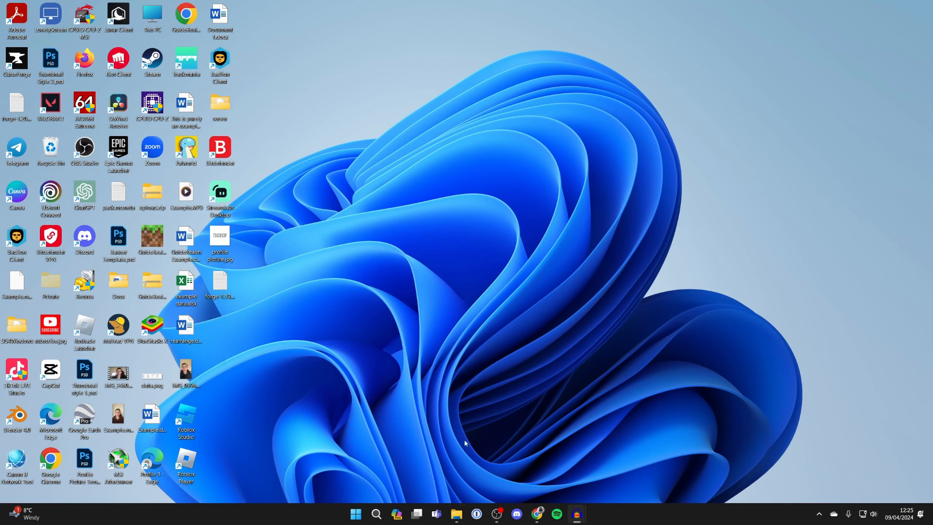
Step: Run 'CurseForge Windows - Installer (3).exe' from the Downloads folder
click(457, 514)
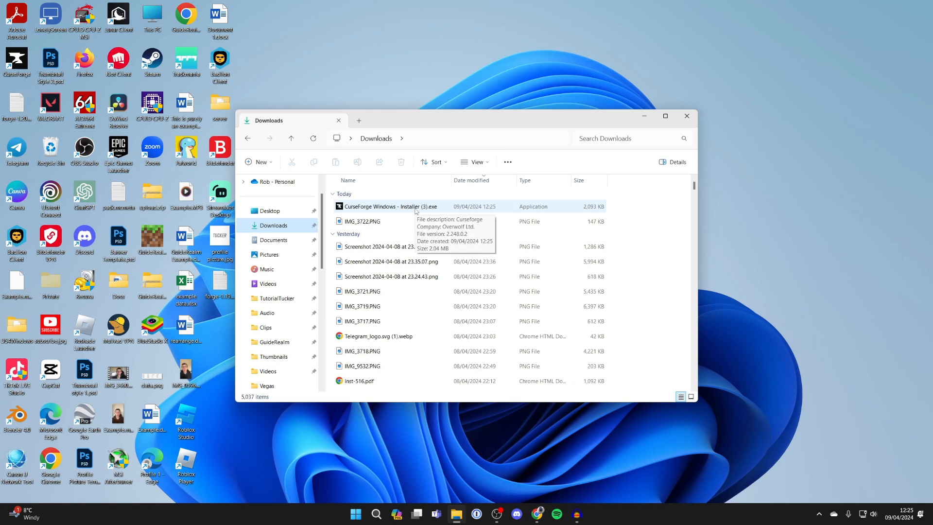
click(391, 206)
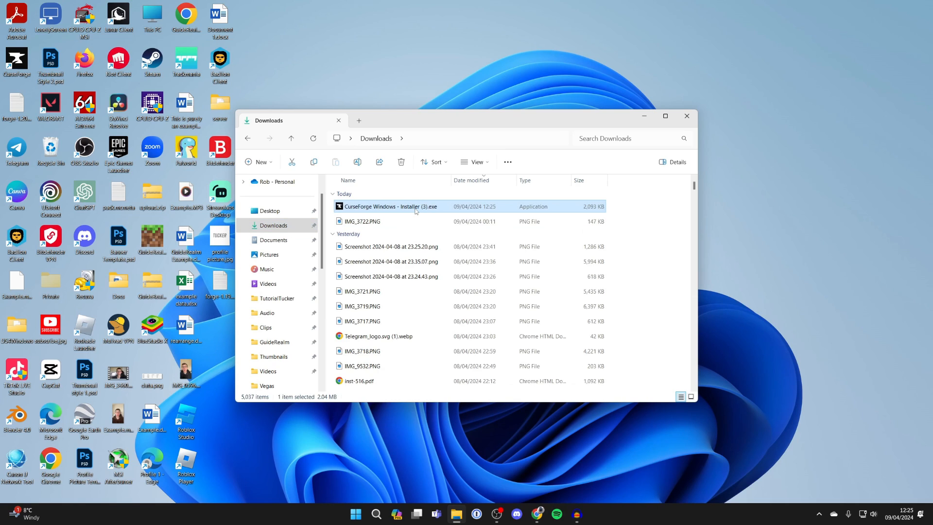
double_click(390, 206)
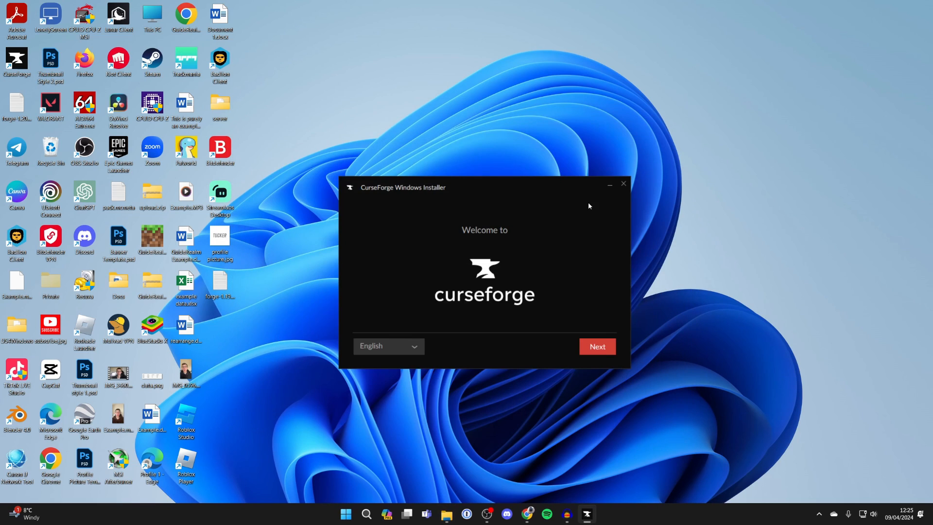
Step: Accept the CurseForge terms and privacy consent, then install
click(597, 347)
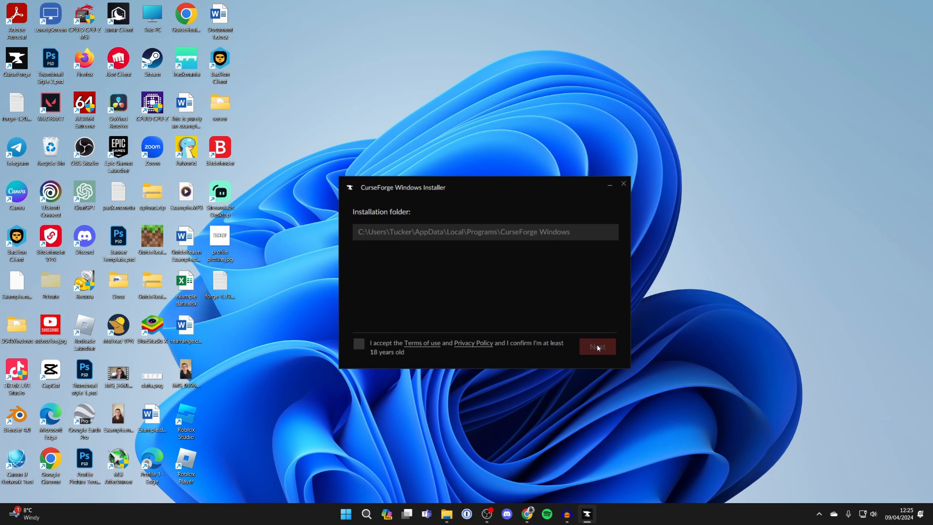
mouse_move(401, 298)
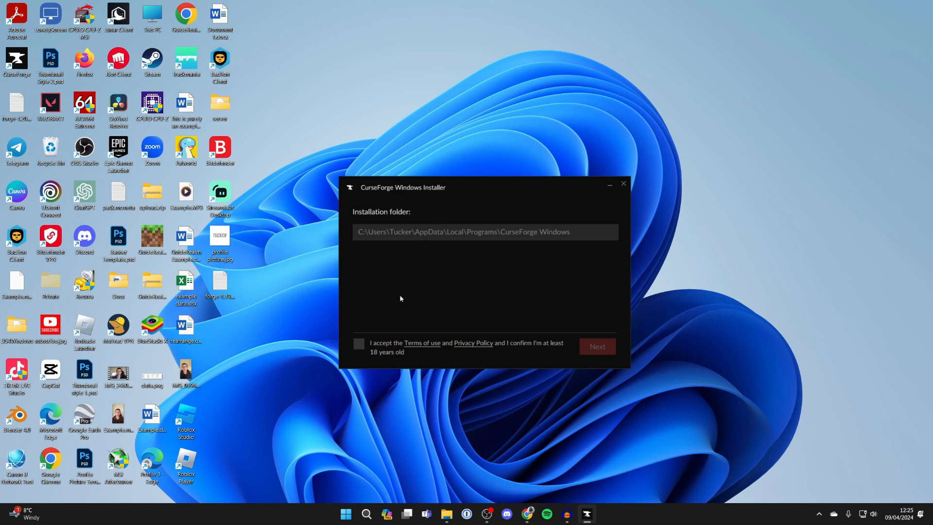
click(359, 343)
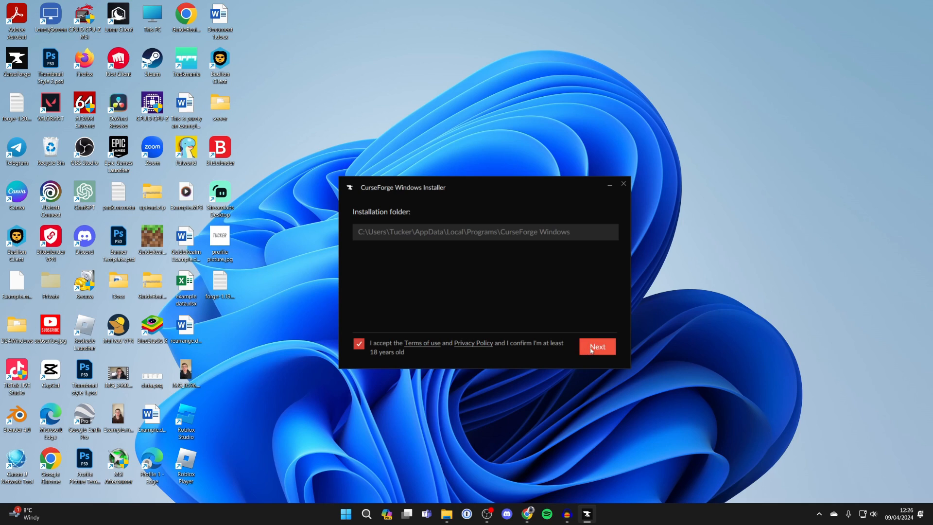
click(598, 346)
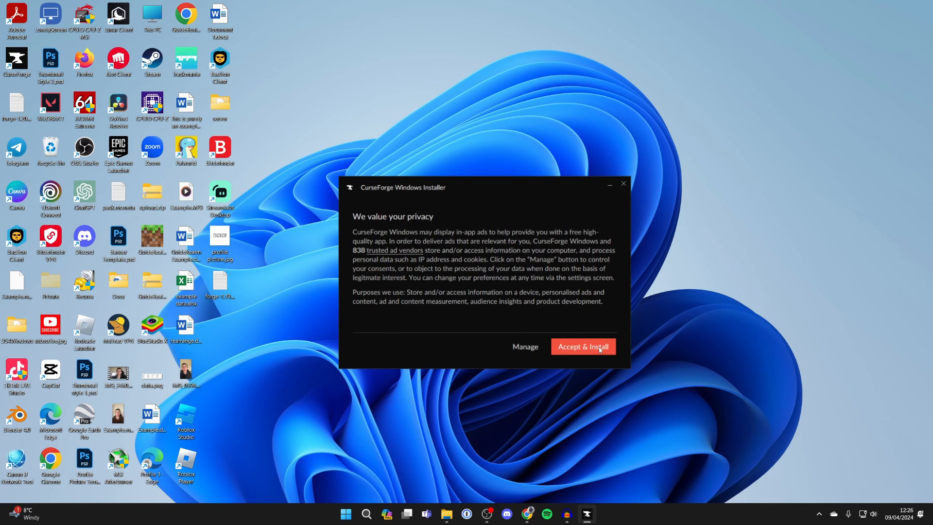
mouse_move(386, 315)
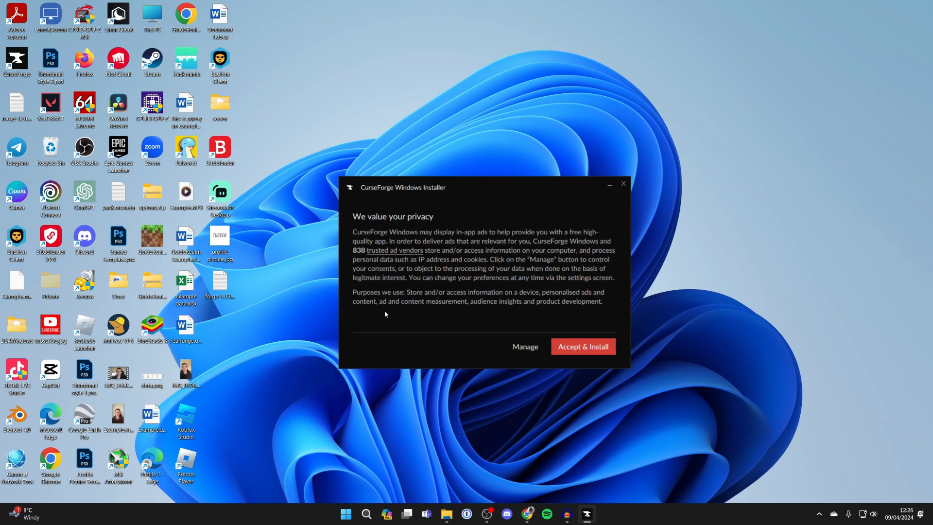
click(584, 347)
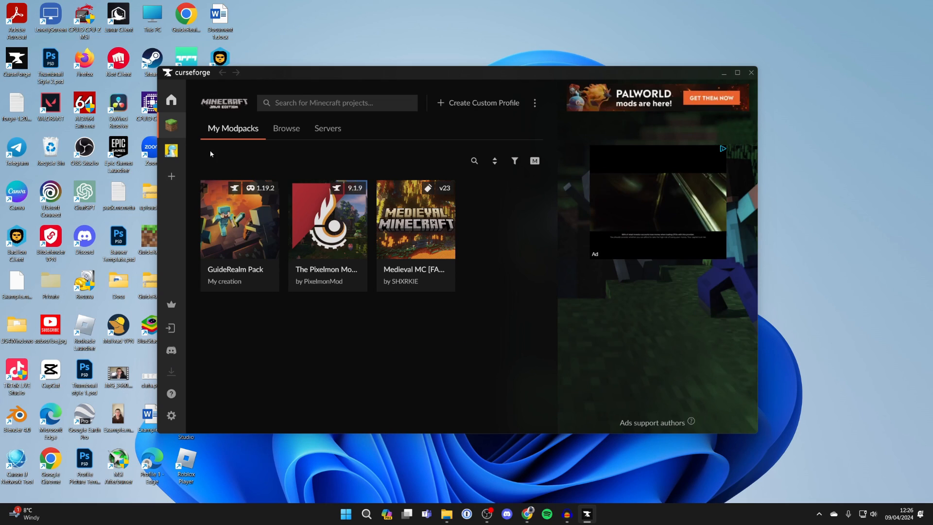
mouse_move(171, 176)
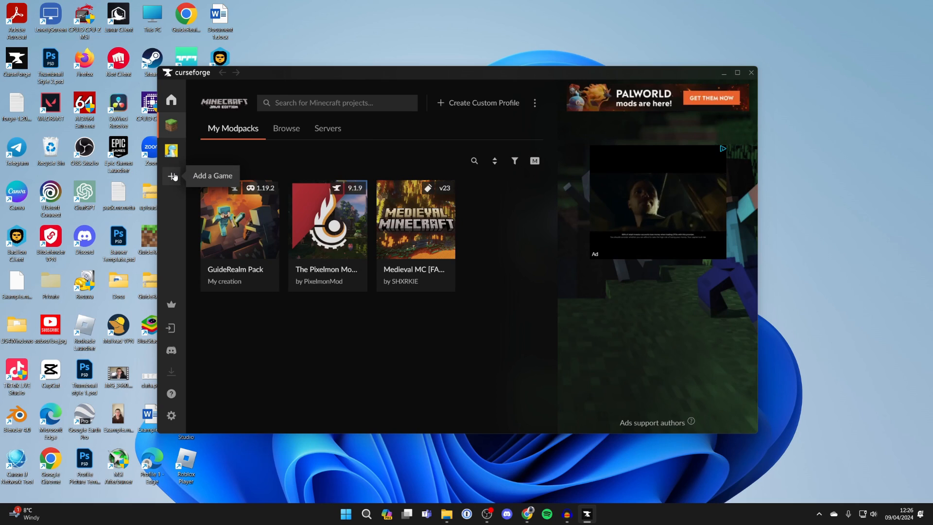
Step: Switch from the Minecraft modpack library to the Browse catalogue of featured modpacks
click(171, 176)
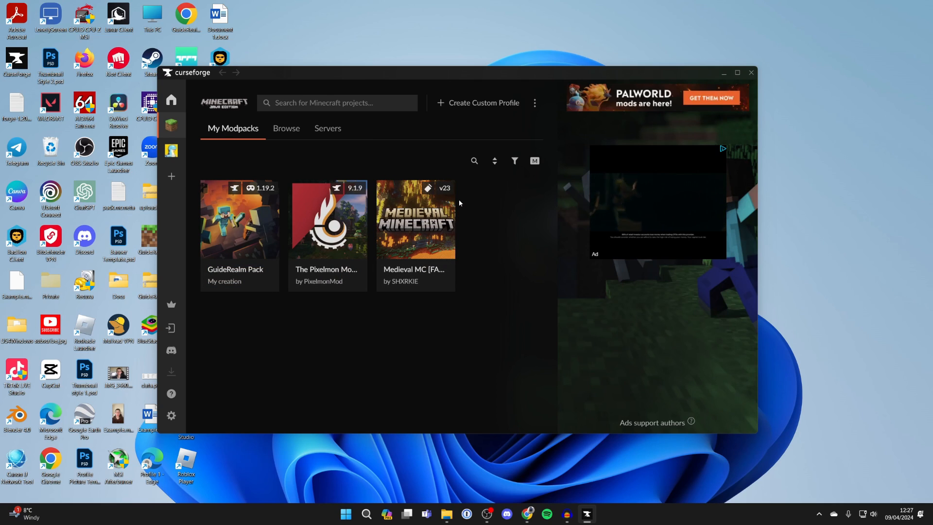
click(286, 128)
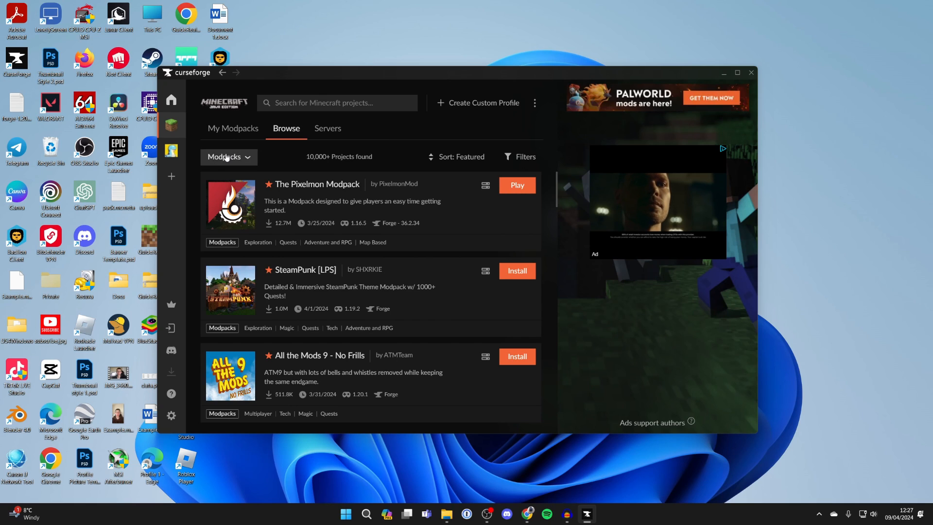
Step: Find All the Mods 9 - No Frills in the Browse list and install it
scroll(down, 3)
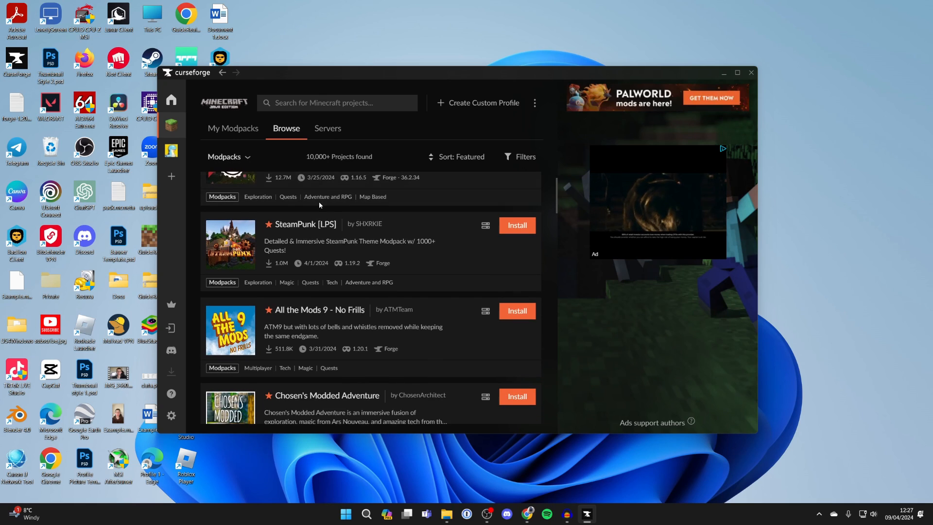
scroll(down, 3)
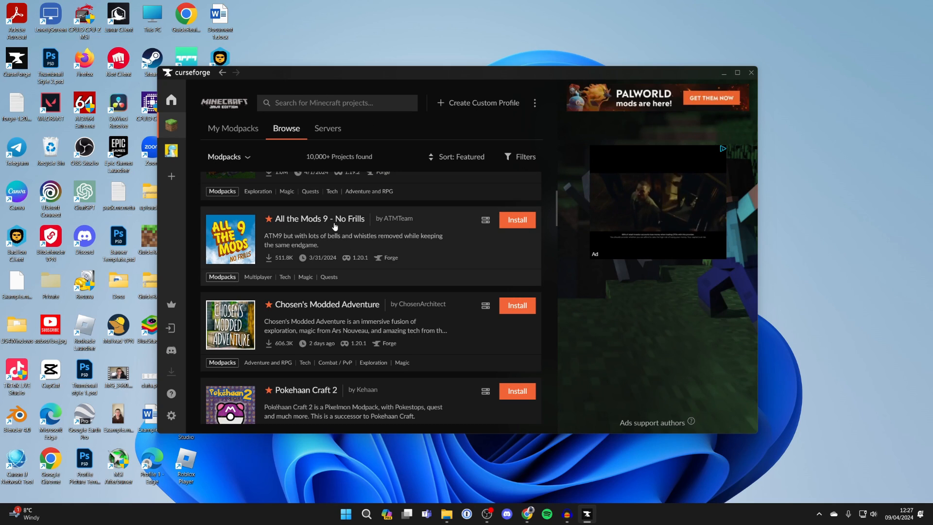
click(322, 218)
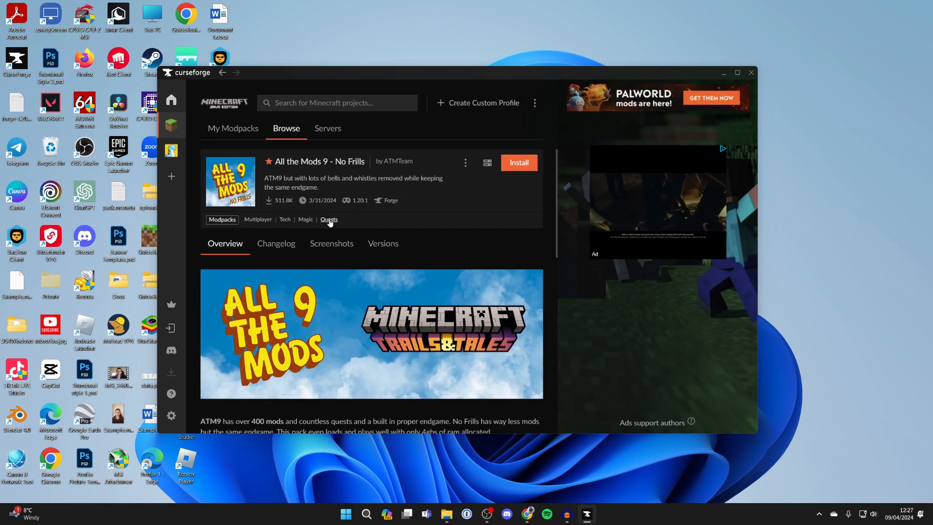
click(519, 162)
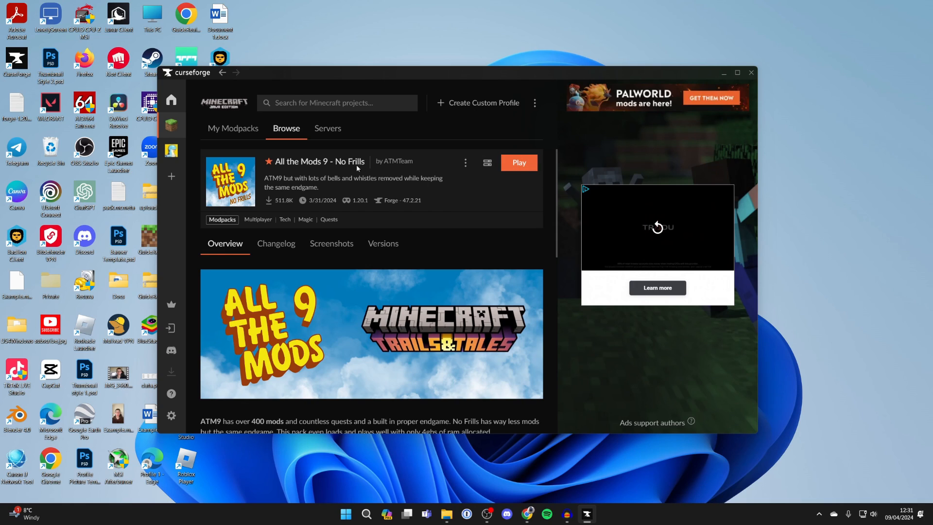
Step: Play All the Mods 9 - No Frills from the My Modpacks library
click(233, 128)
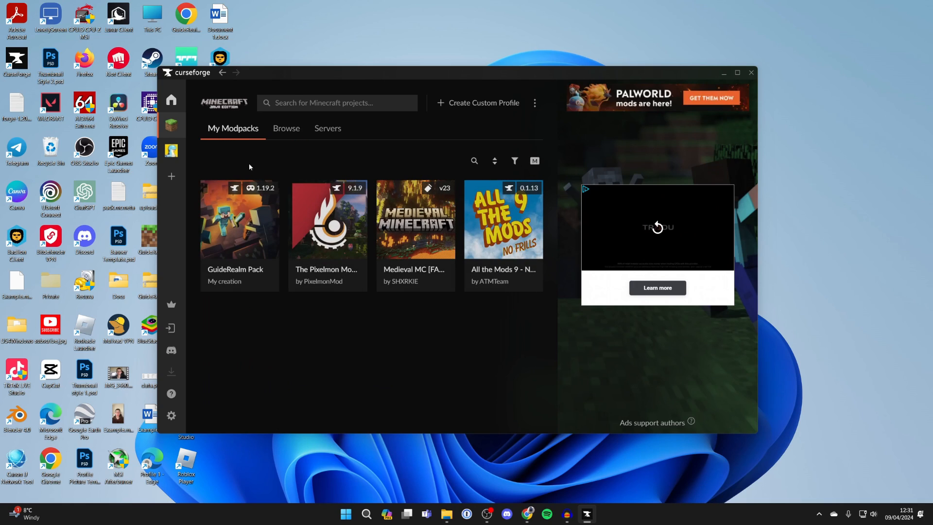
mouse_move(503, 221)
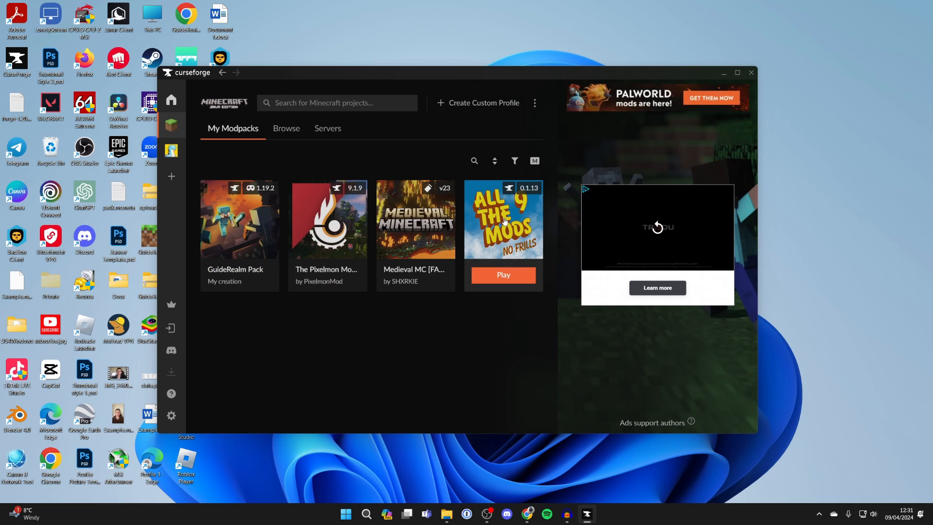
click(504, 275)
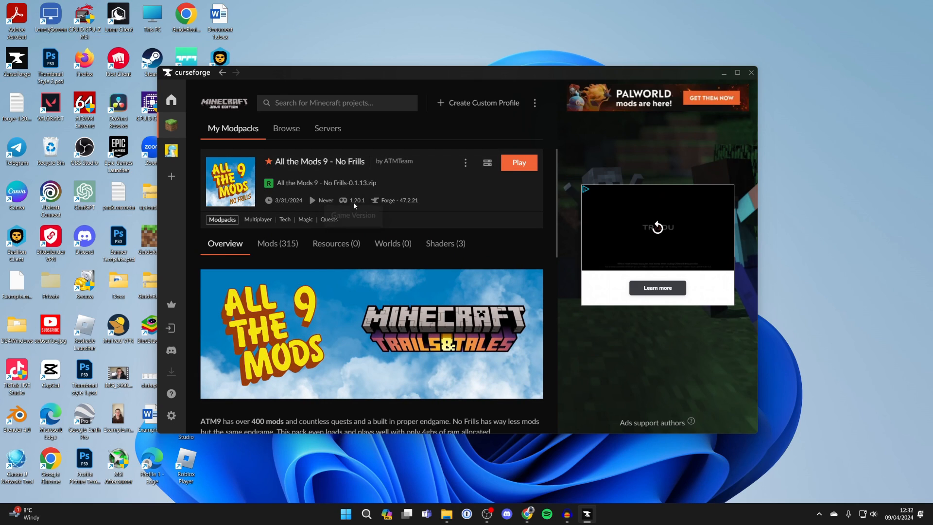
click(519, 162)
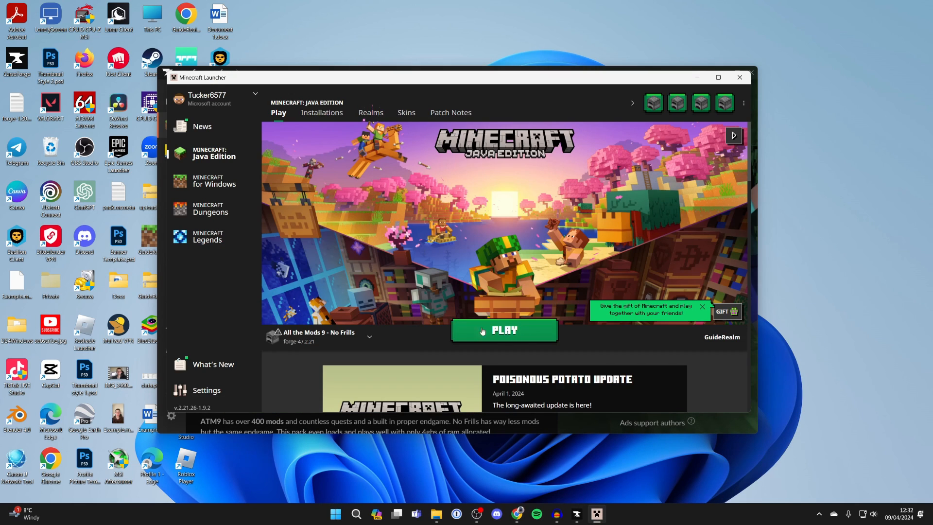
Step: Play the All the Mods 9 - No Frills installation, accepting the modified-installation risks
click(369, 337)
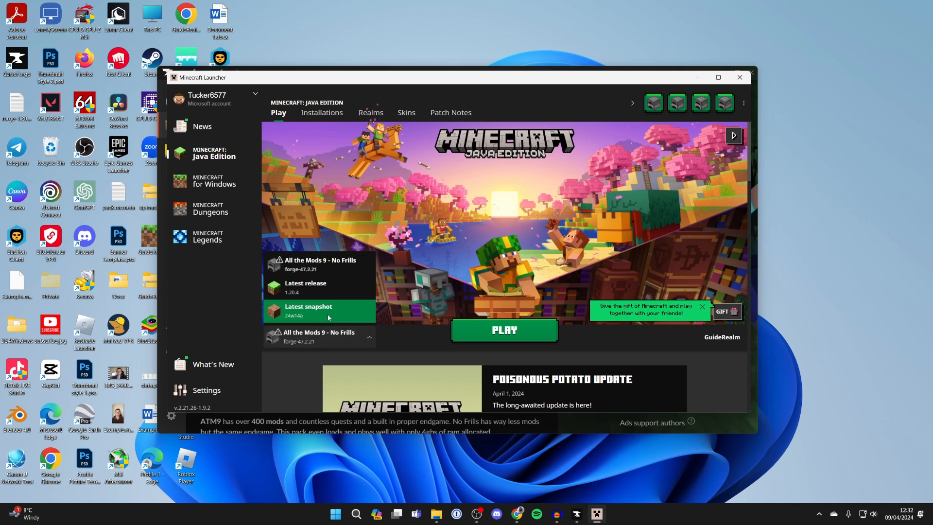
click(505, 330)
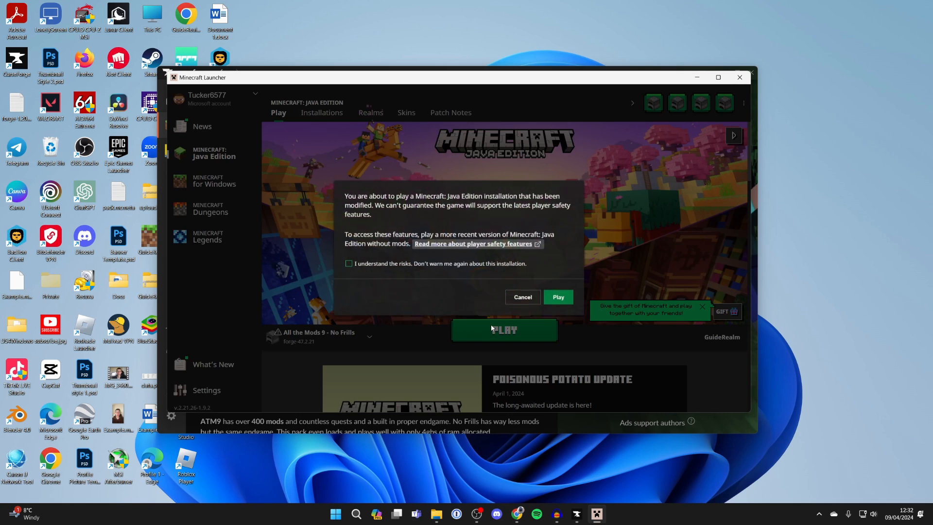
click(348, 263)
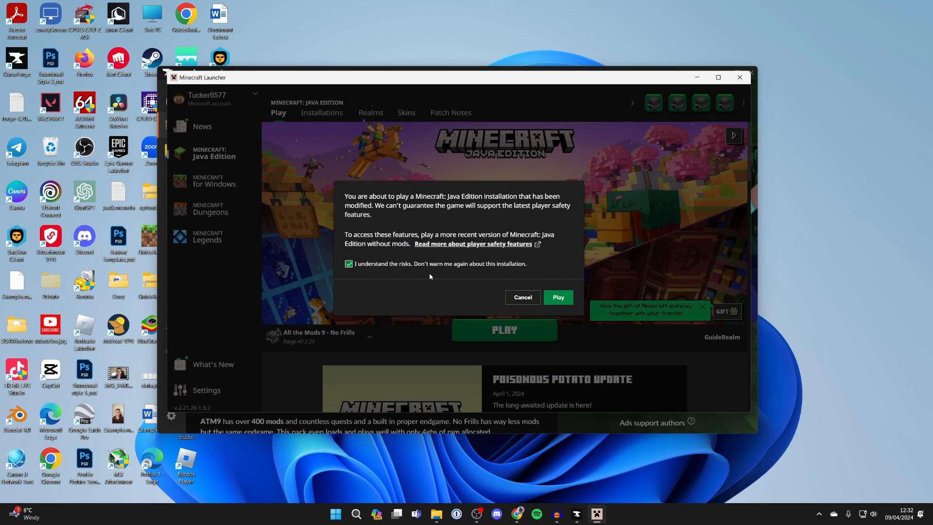
click(558, 297)
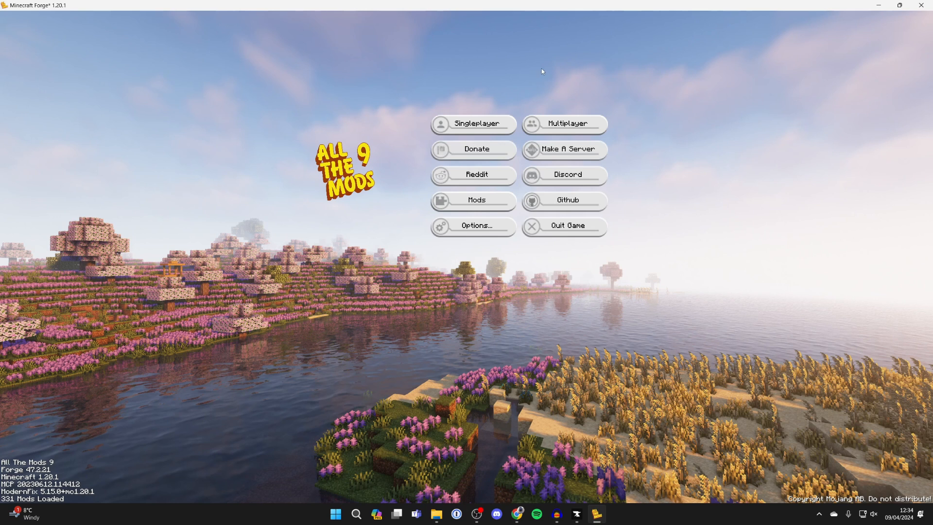
Step: Choose Singleplayer on the All the Mods 9 title screen to start a new world
click(473, 124)
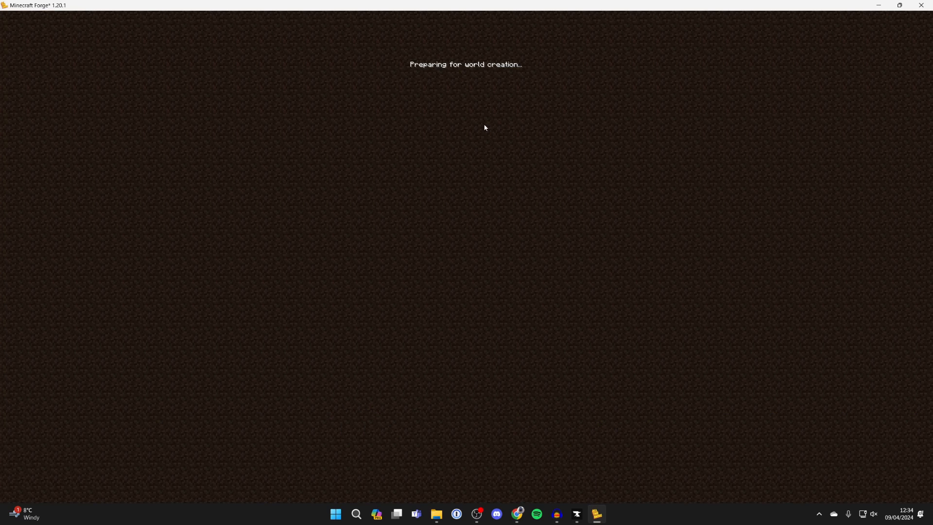
mouse_move(481, 129)
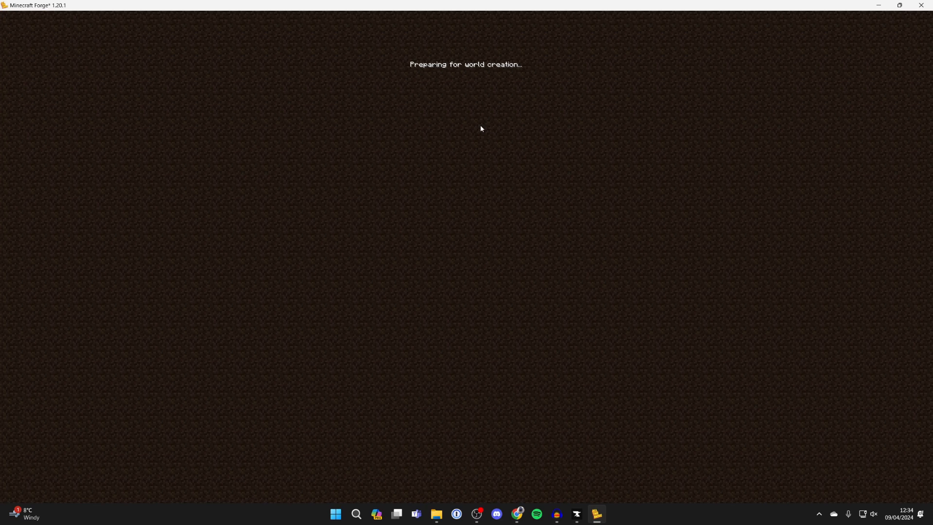